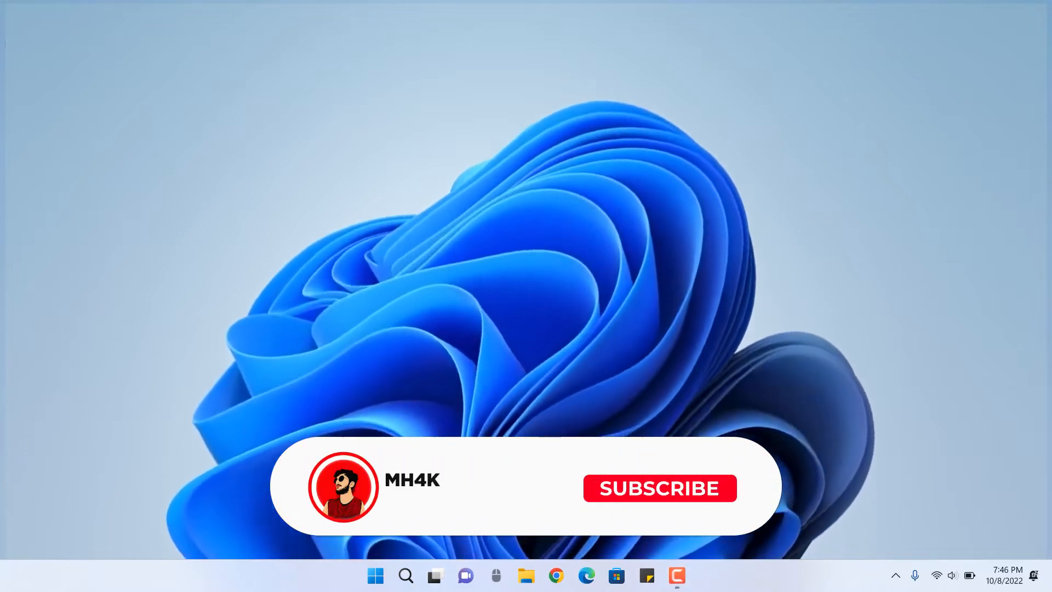
# Step: Check the battery level from the system tray and browse the Power & battery settings
pyautogui.click(658, 488)
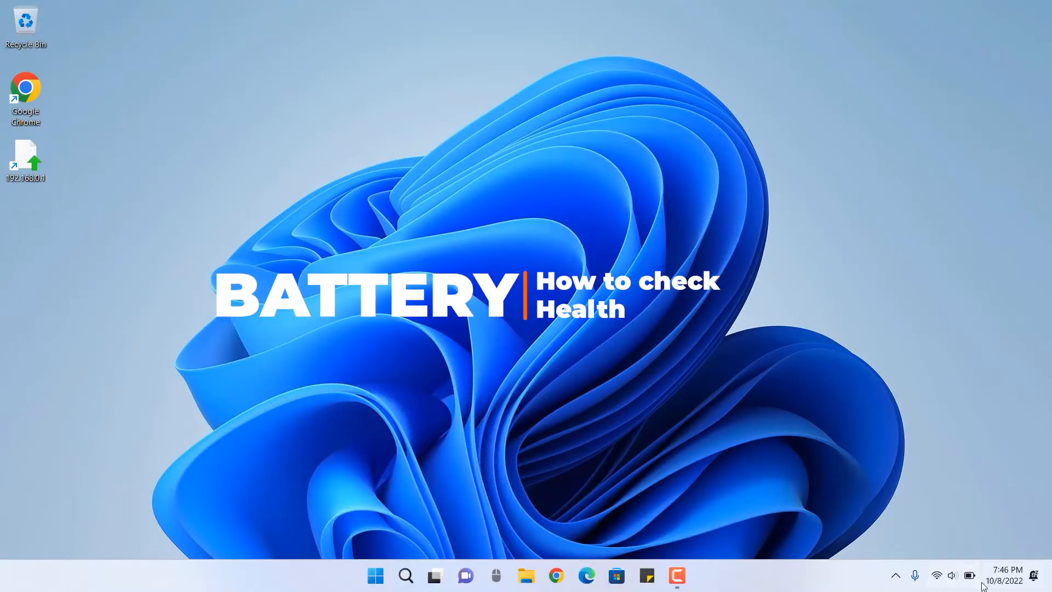
pyautogui.moveTo(972, 578)
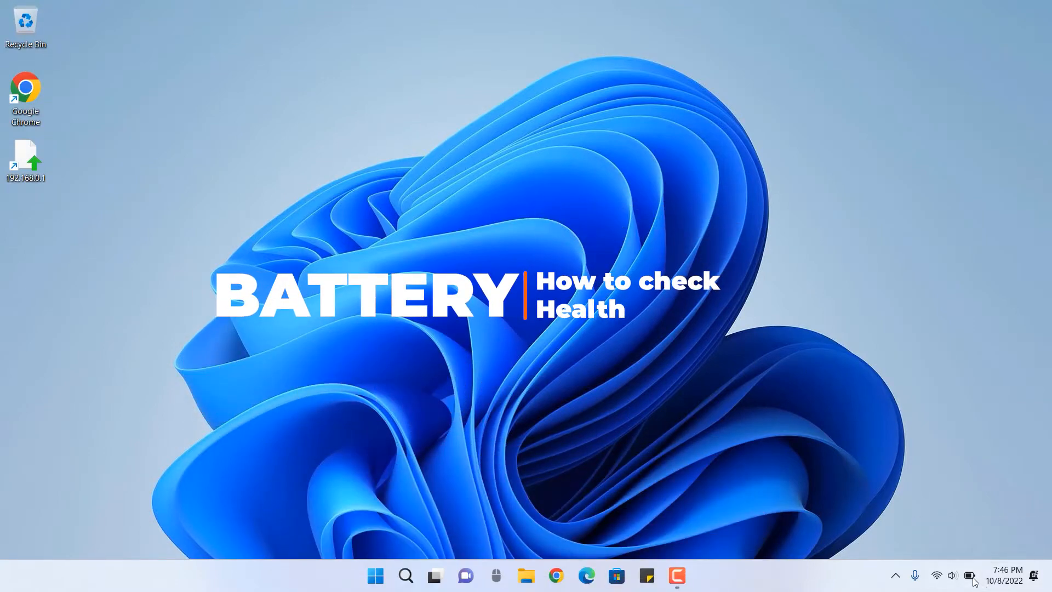
pyautogui.click(969, 576)
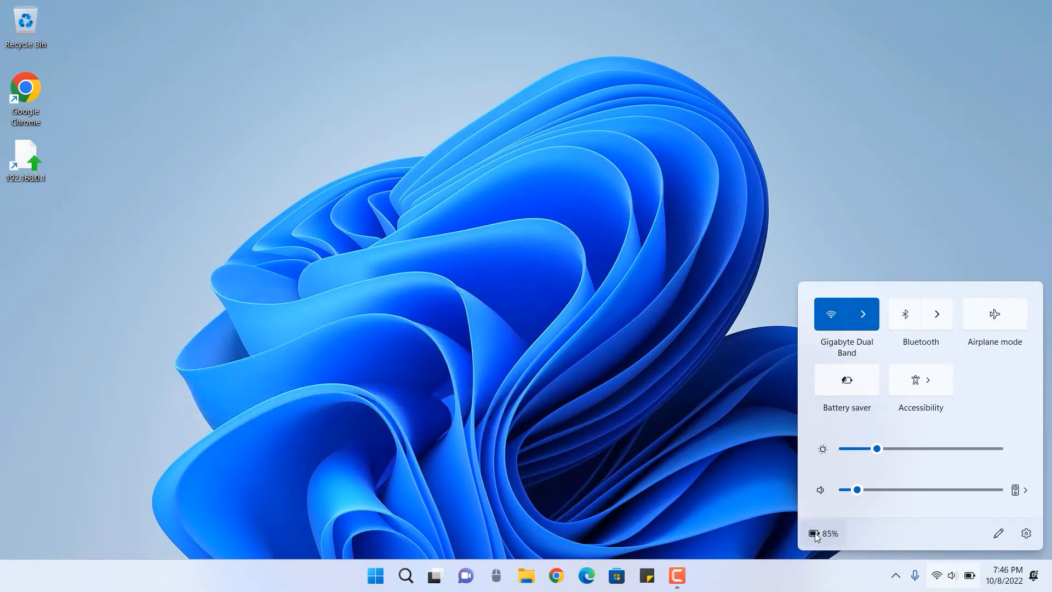
pyautogui.click(830, 533)
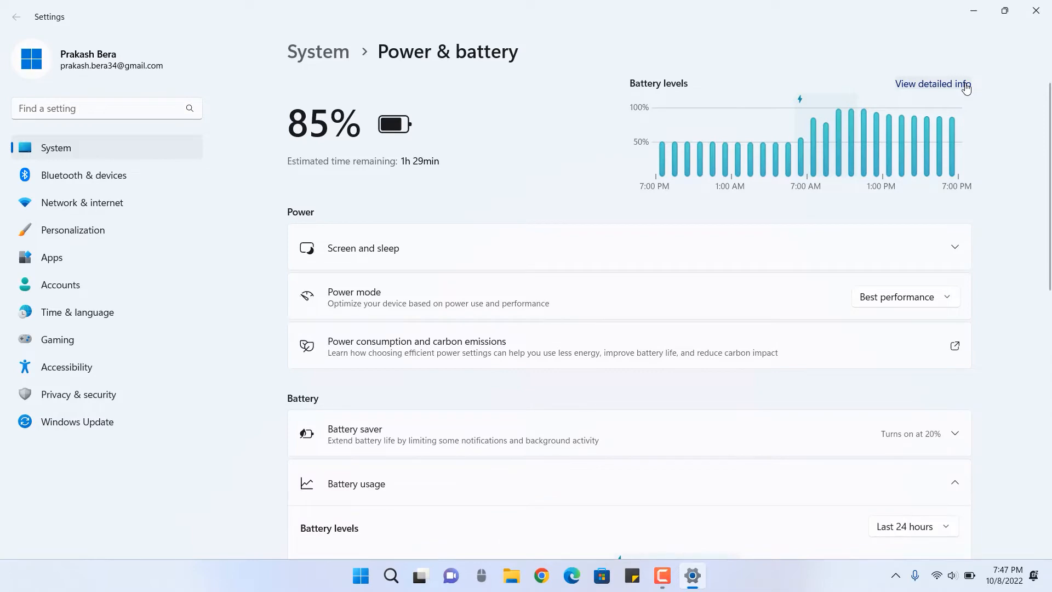
pyautogui.scroll(-3)
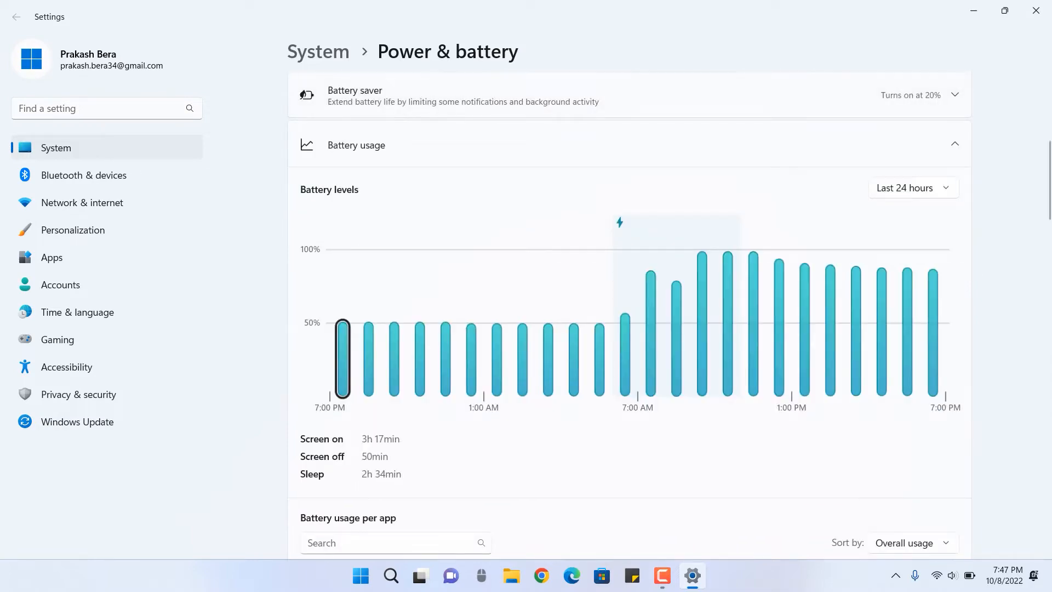
pyautogui.scroll(-3)
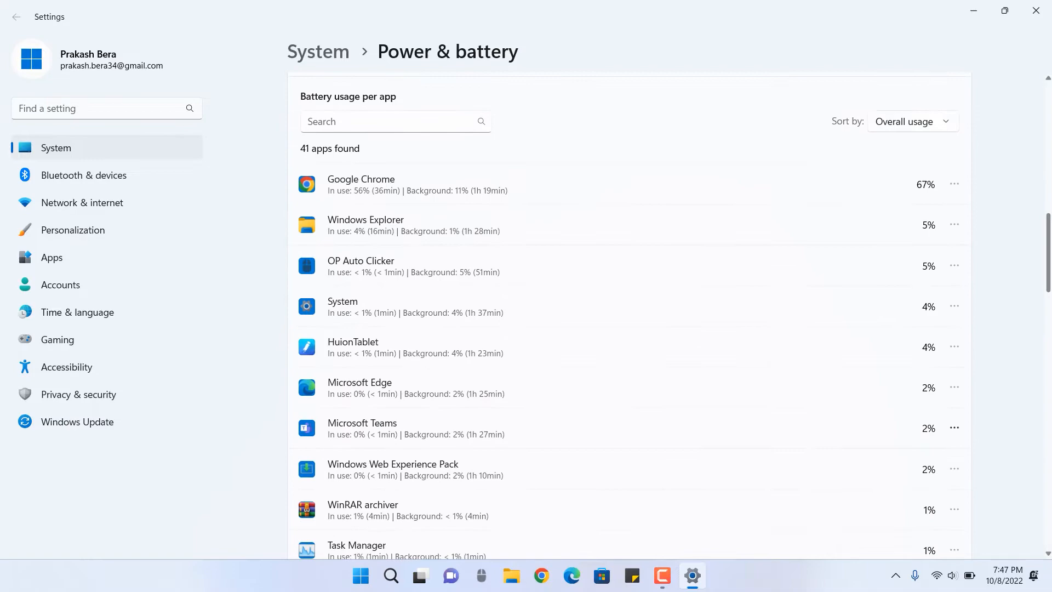
pyautogui.scroll(3)
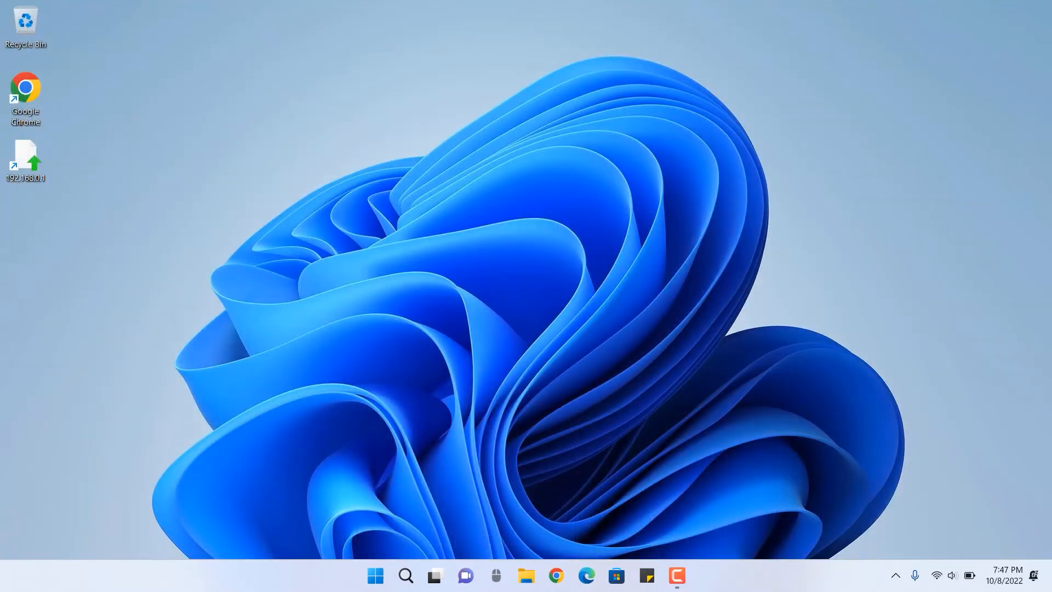
# Step: Search the Start menu for 'powershell' to launch Windows PowerShell as administrator
pyautogui.click(374, 576)
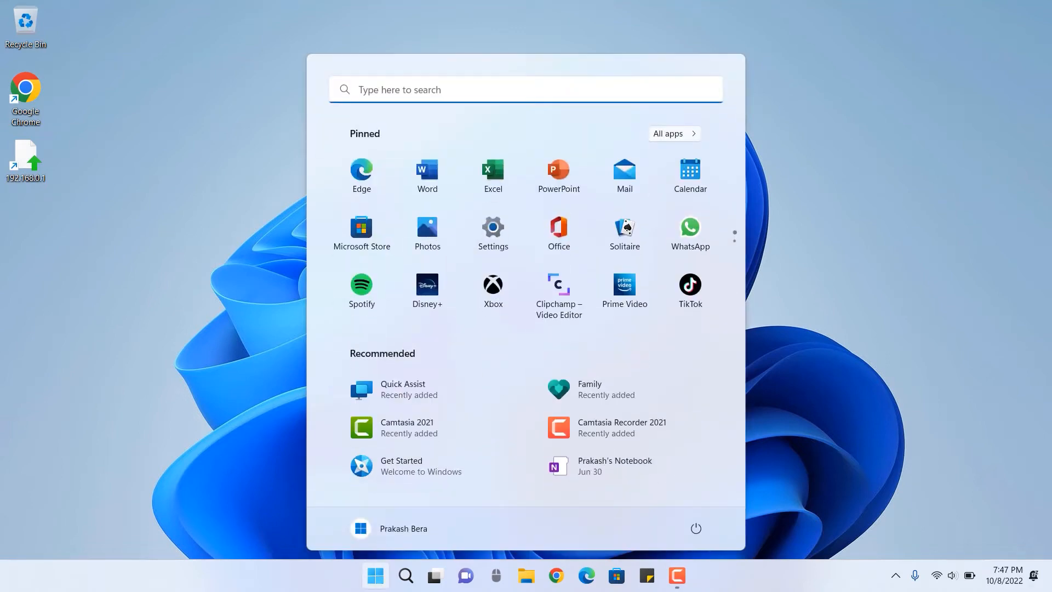
pyautogui.write('powershe')
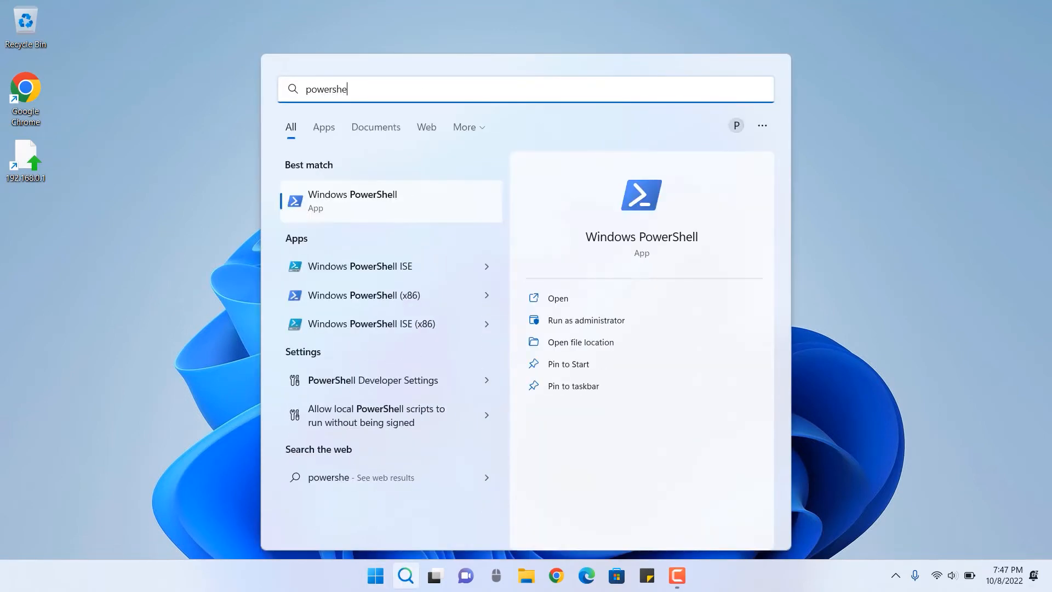
pyautogui.write('ll')
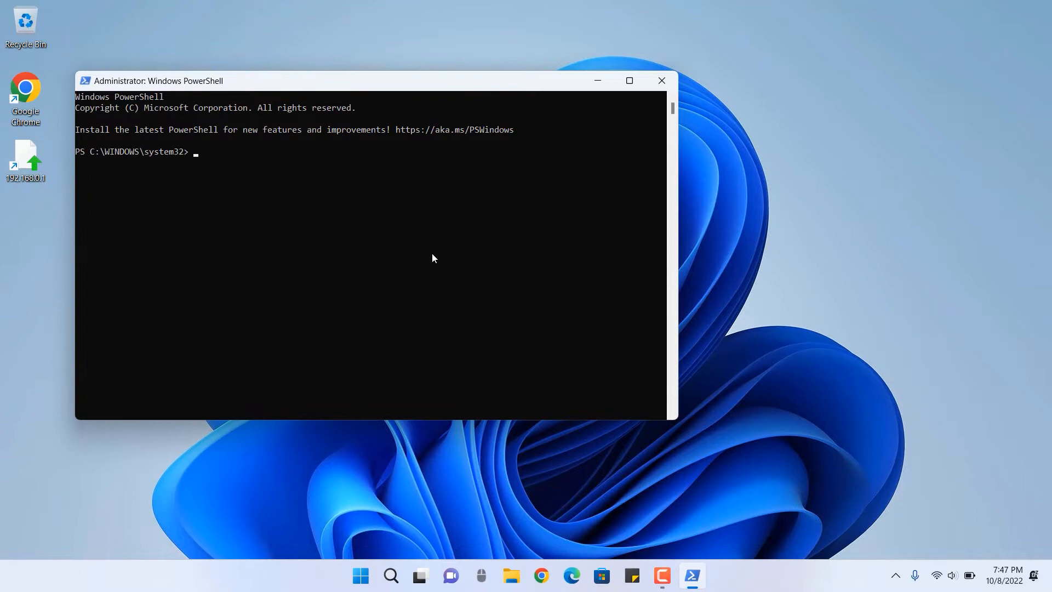
# Step: Run powercfg /batteryreport /output "C:\battery-report.html" to save the battery report
pyautogui.write('powercfg /batteryreport /output "C:\\battery-report.html"')
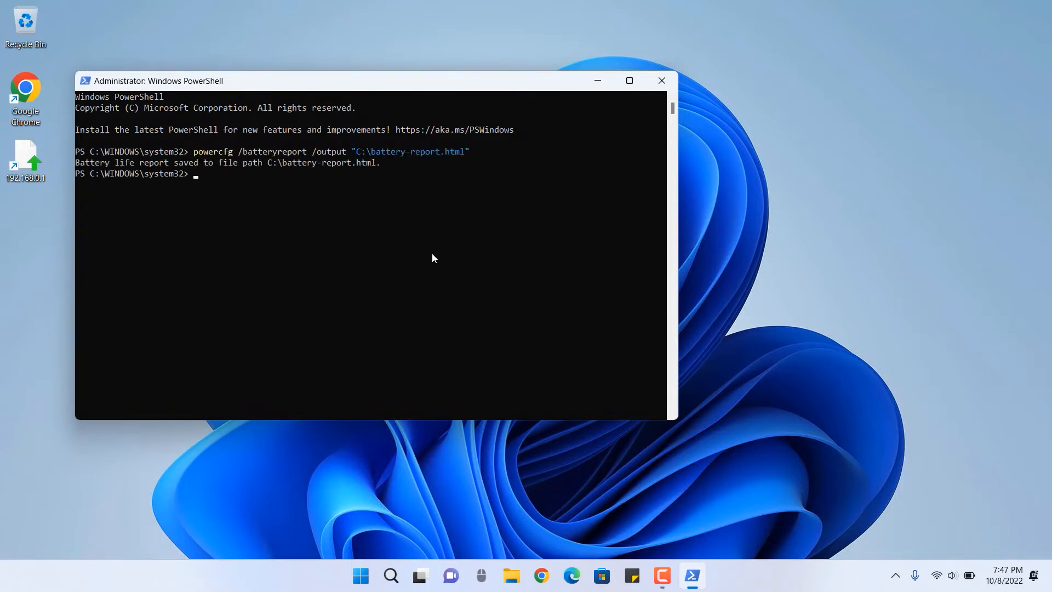
pyautogui.moveTo(205, 200)
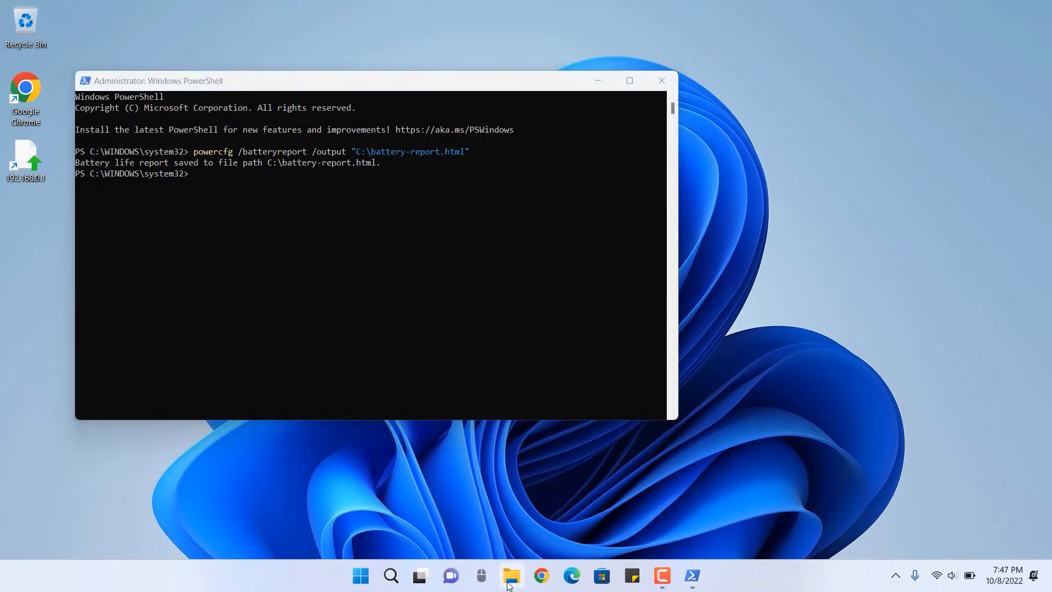
# Step: Browse This PC to the OS (C:) drive and open the battery-report file
pyautogui.click(511, 575)
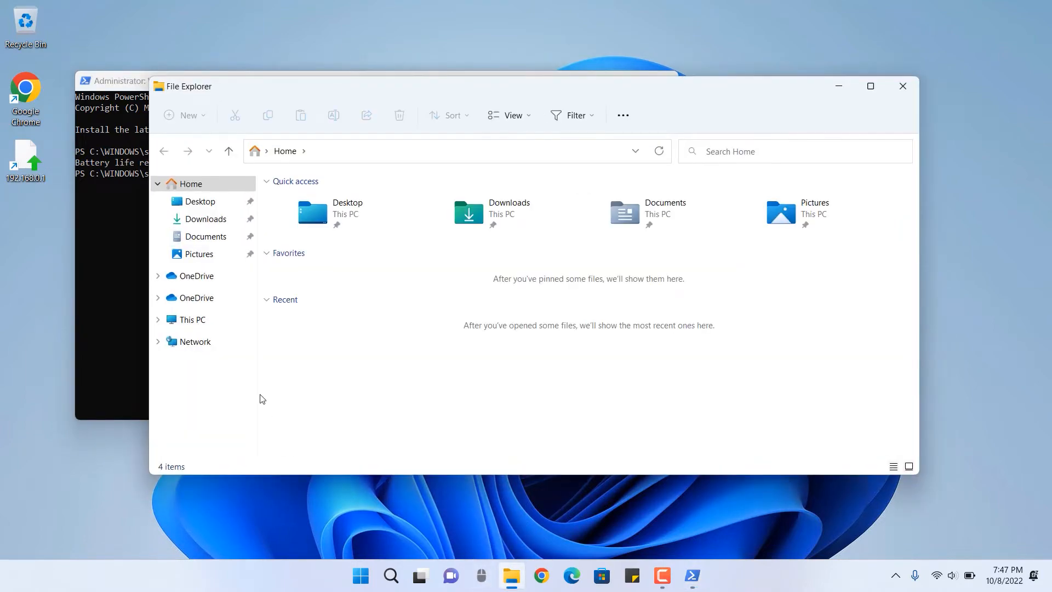
pyautogui.click(191, 318)
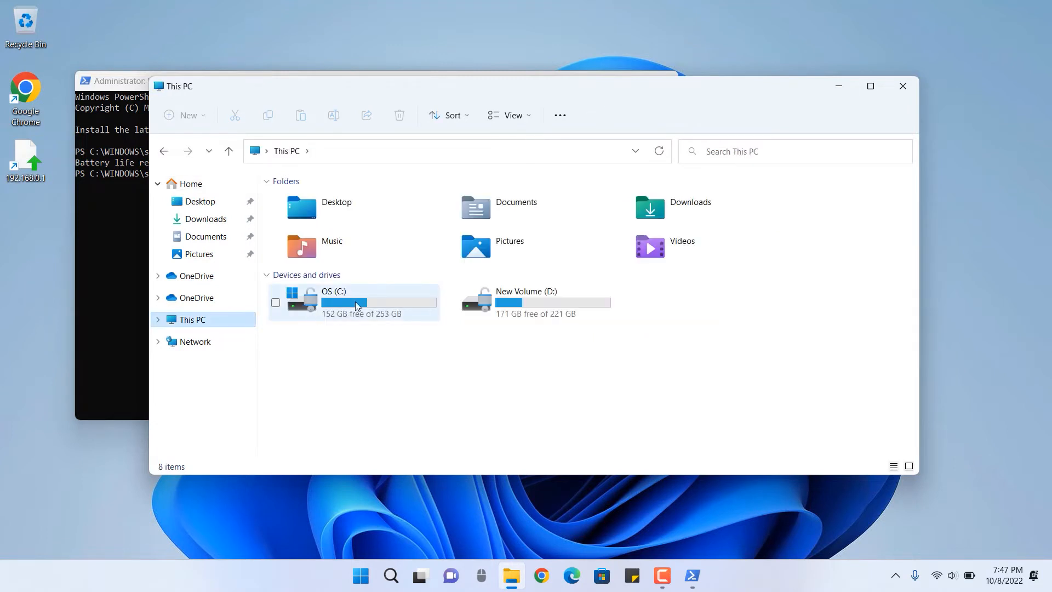
pyautogui.doubleClick(333, 303)
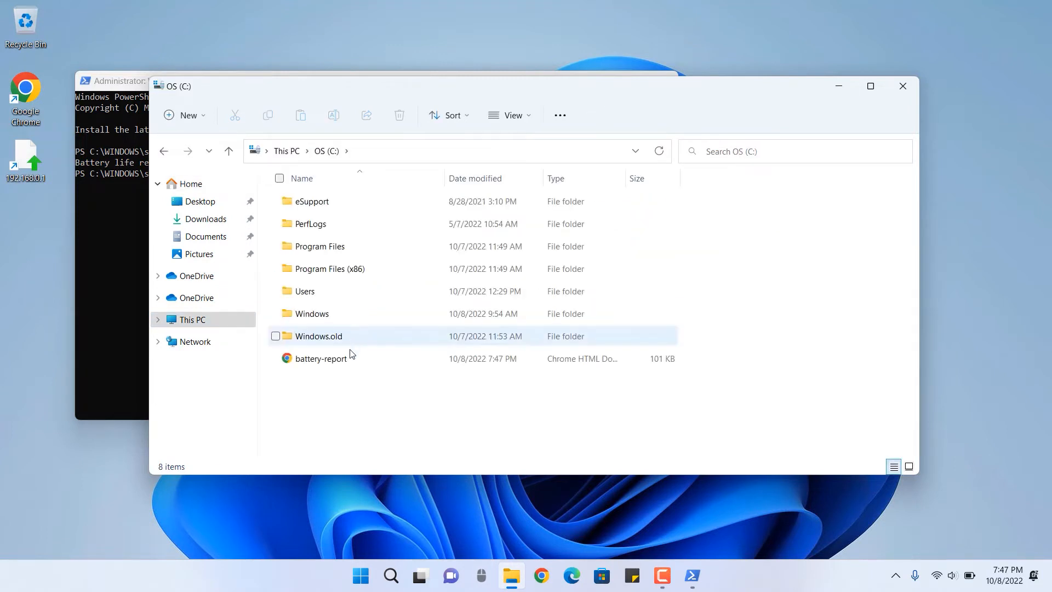
pyautogui.doubleClick(318, 358)
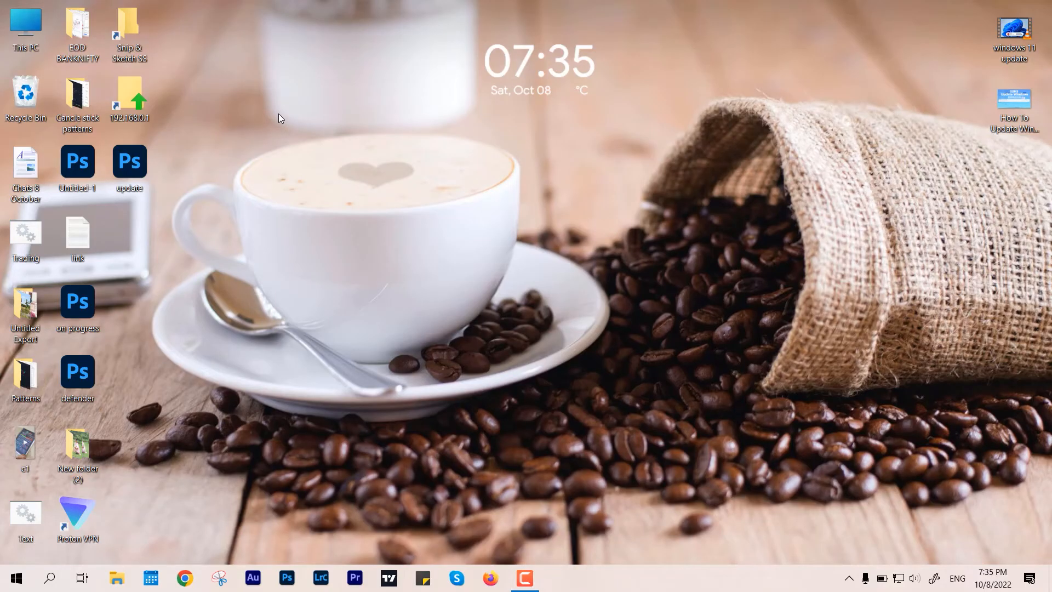
pyautogui.rightClick(16, 578)
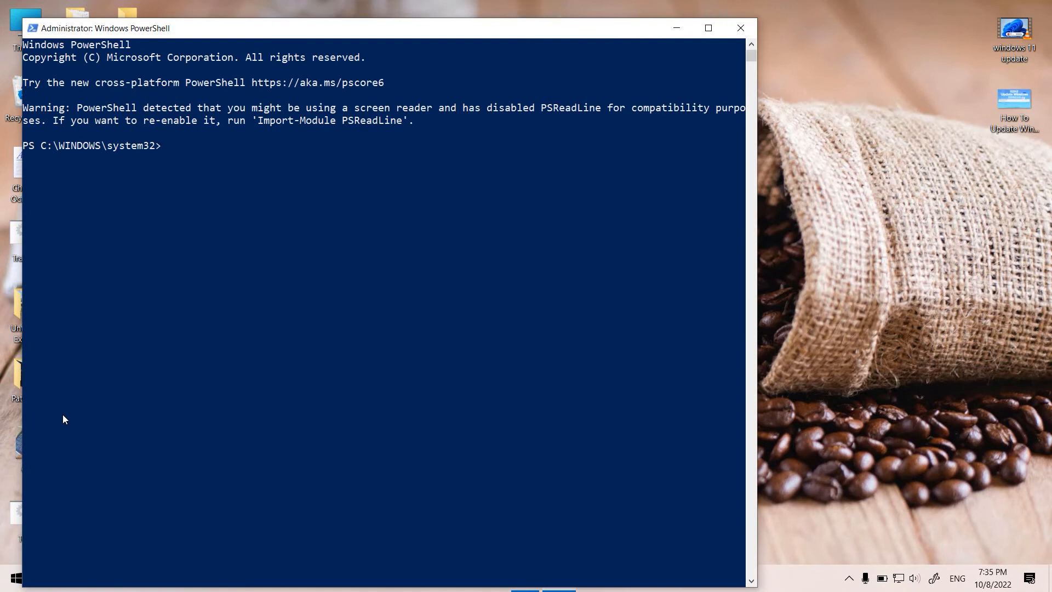
pyautogui.write('powercfg /batteryreport /output "C:\\battery-report.html"')
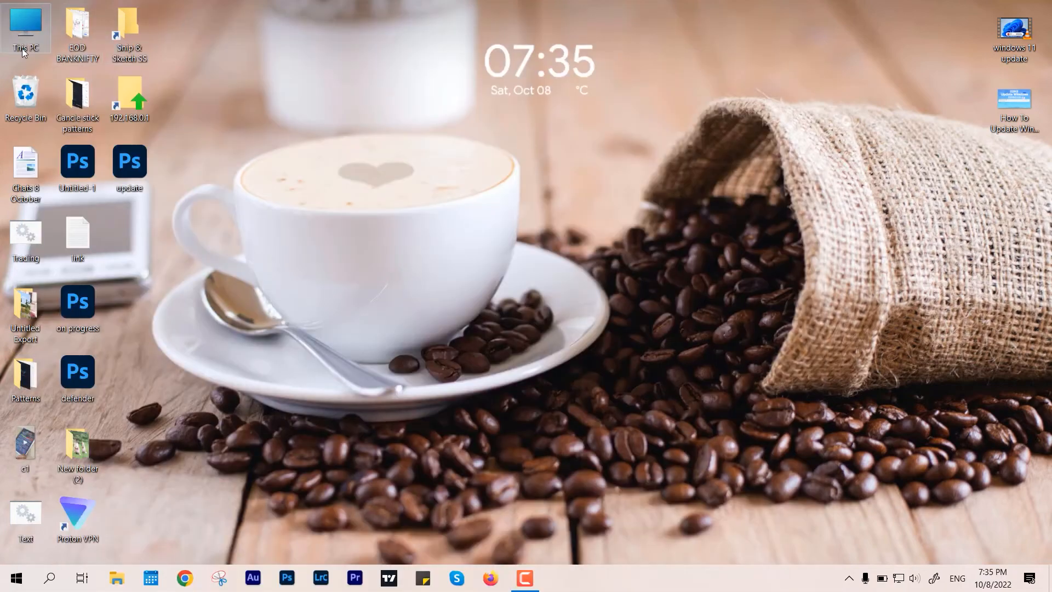
# Step: From the desktop's This PC, open Local Disk (C:) and launch battery-report in the browser
pyautogui.doubleClick(25, 27)
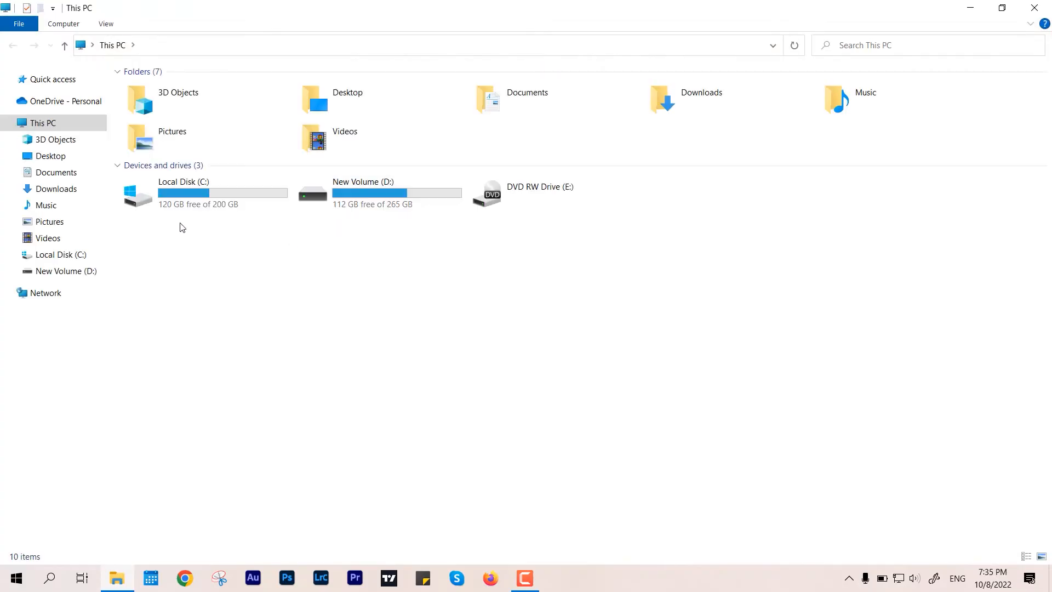
pyautogui.doubleClick(183, 194)
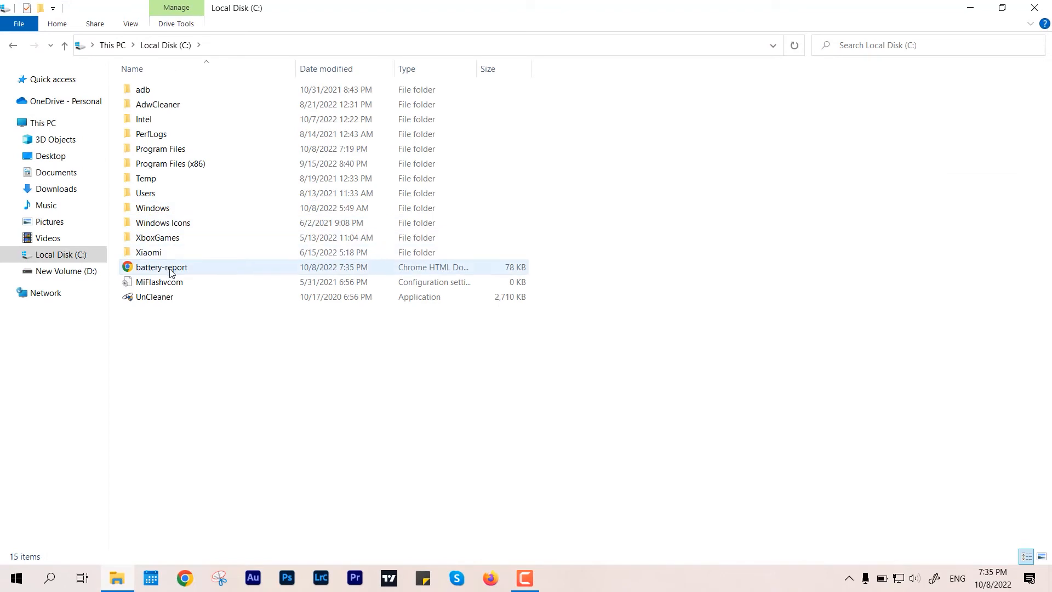
pyautogui.doubleClick(163, 268)
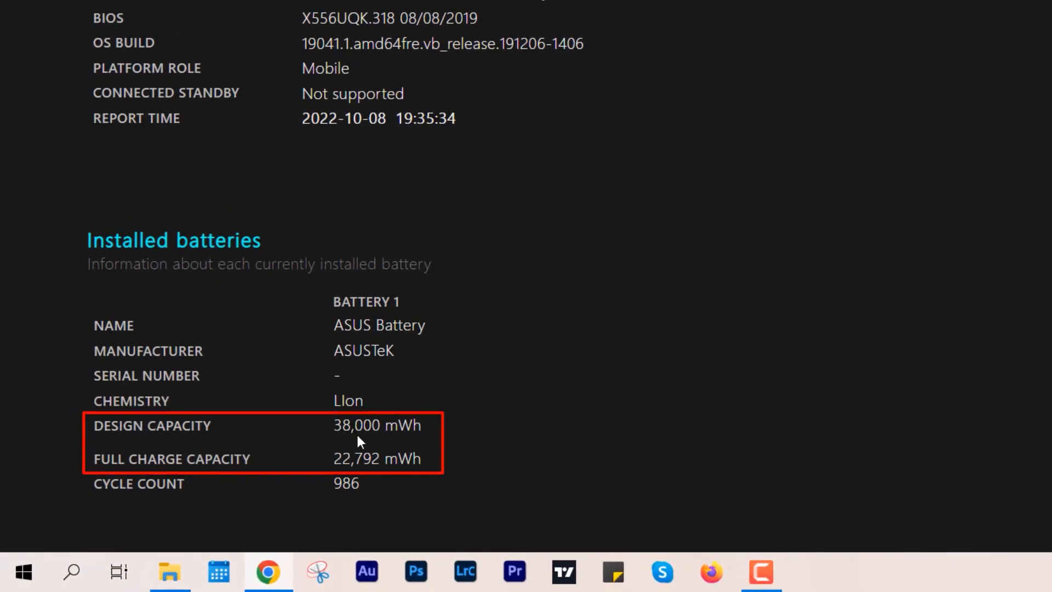
# Step: Scroll the report to compare design capacity 38,000 mWh with full charge capacity 22,792 mWh
pyautogui.scroll(3)
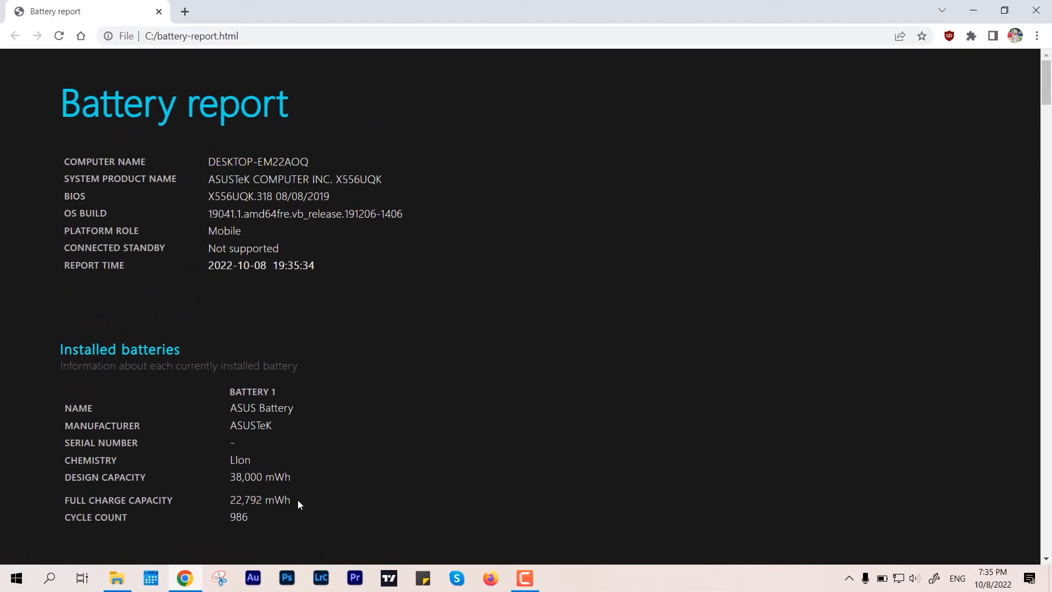
pyautogui.moveTo(310, 501)
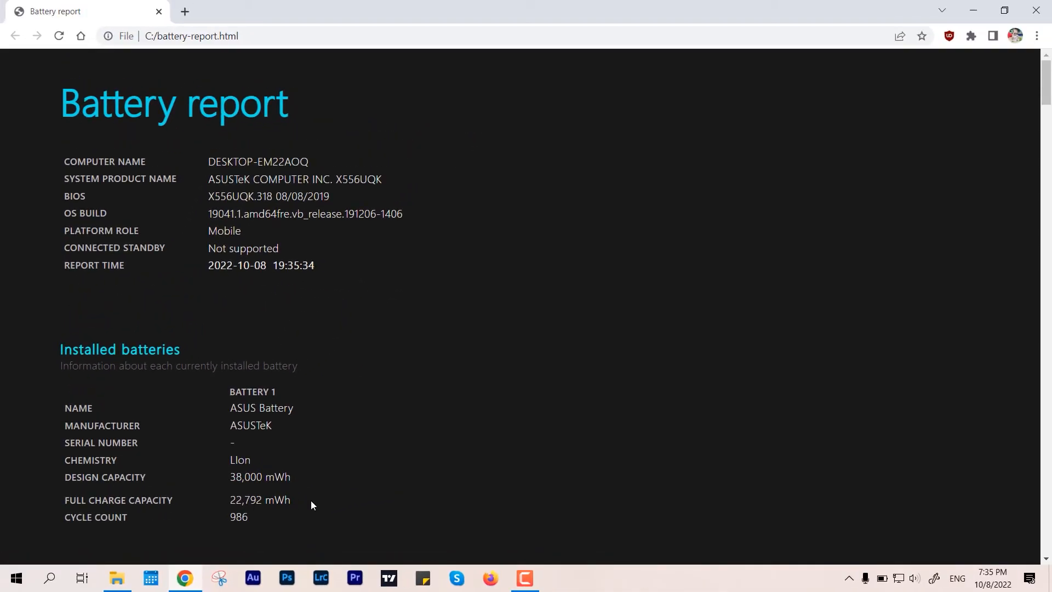